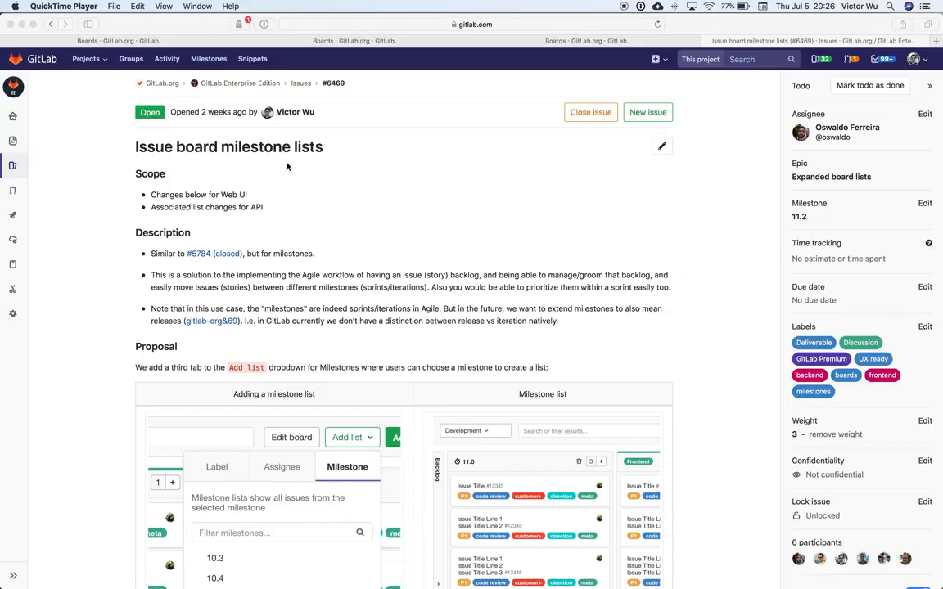
mouse_move(311, 159)
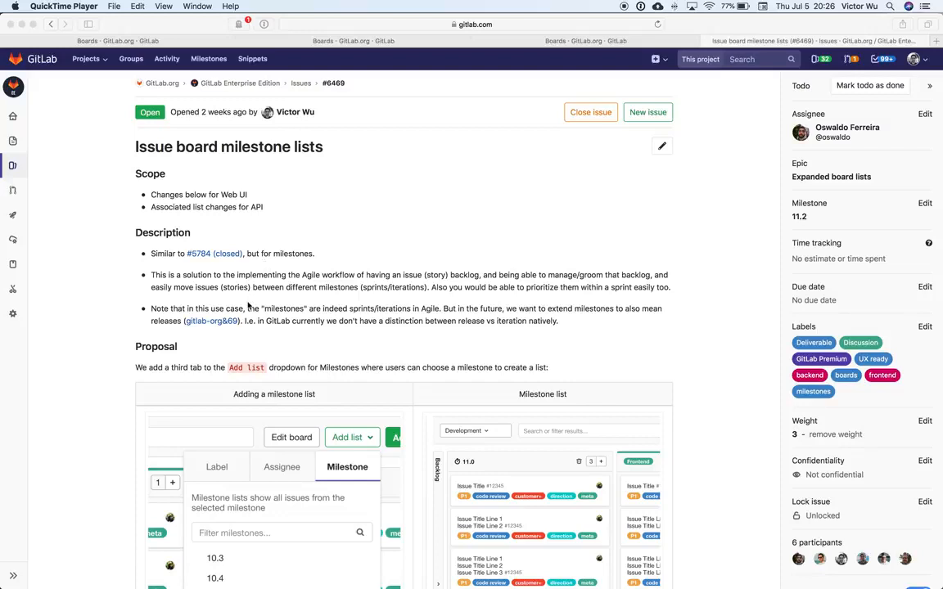
Scroll through the milestone-lists issue to view its mockup and back to the description
scroll(down, 3)
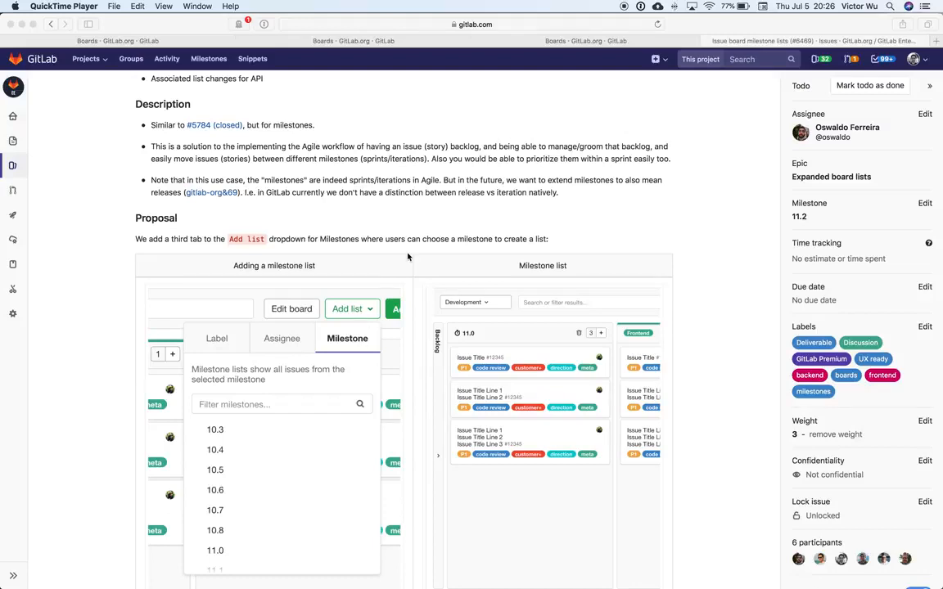
scroll(up, 3)
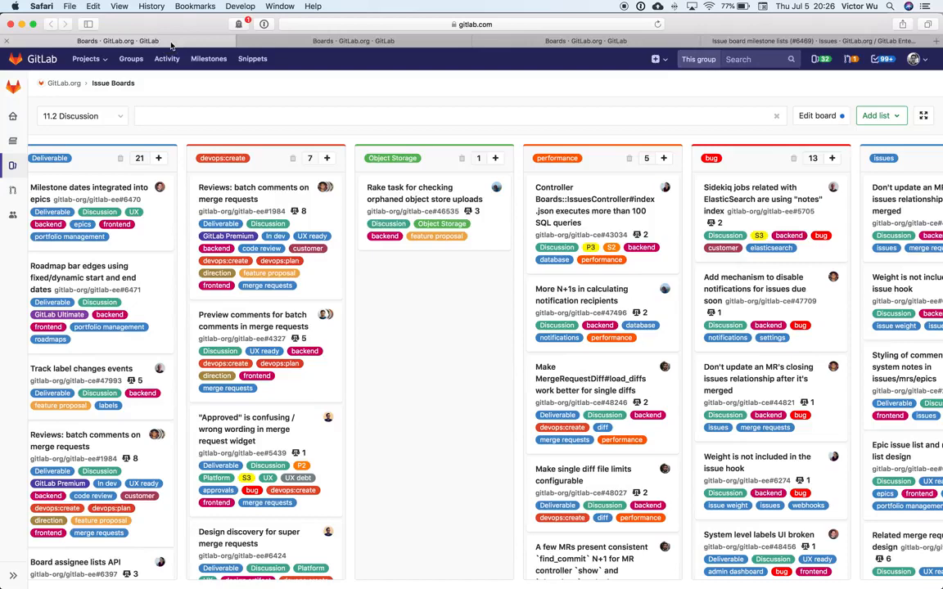
Open the Workflow issue board showing Backlog, In dev, In review and Closed lists
click(354, 39)
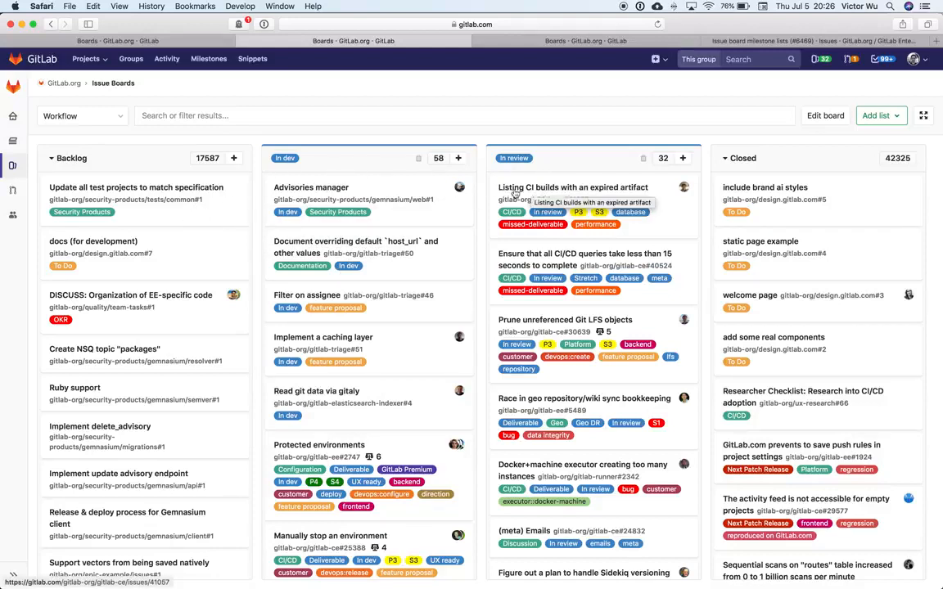
mouse_move(445, 198)
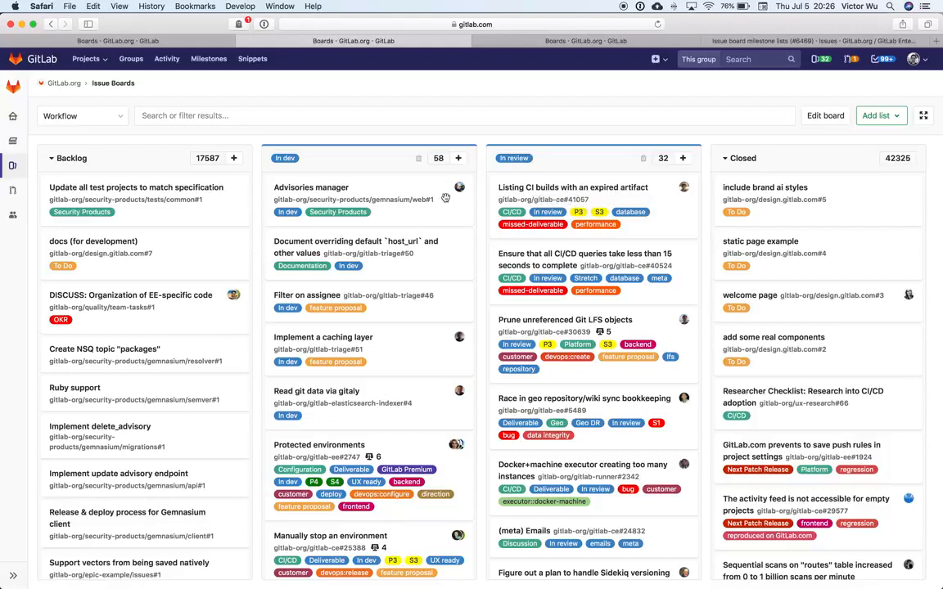
mouse_move(354, 187)
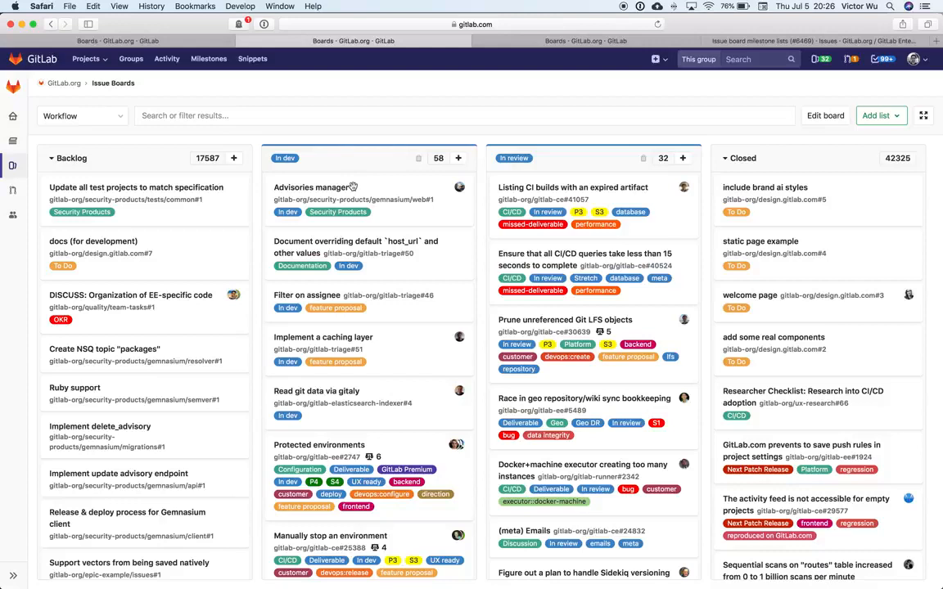
mouse_move(383, 193)
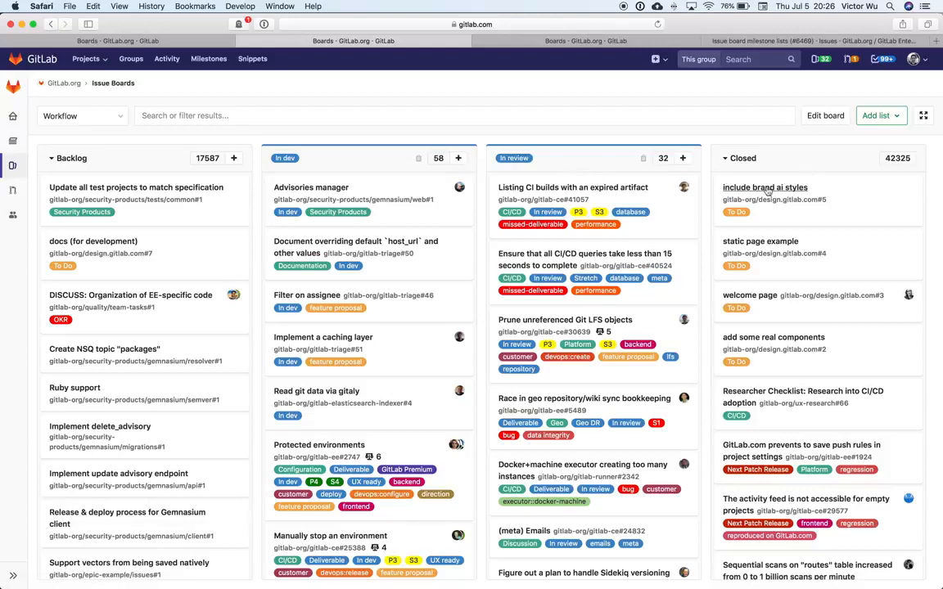
mouse_move(766, 190)
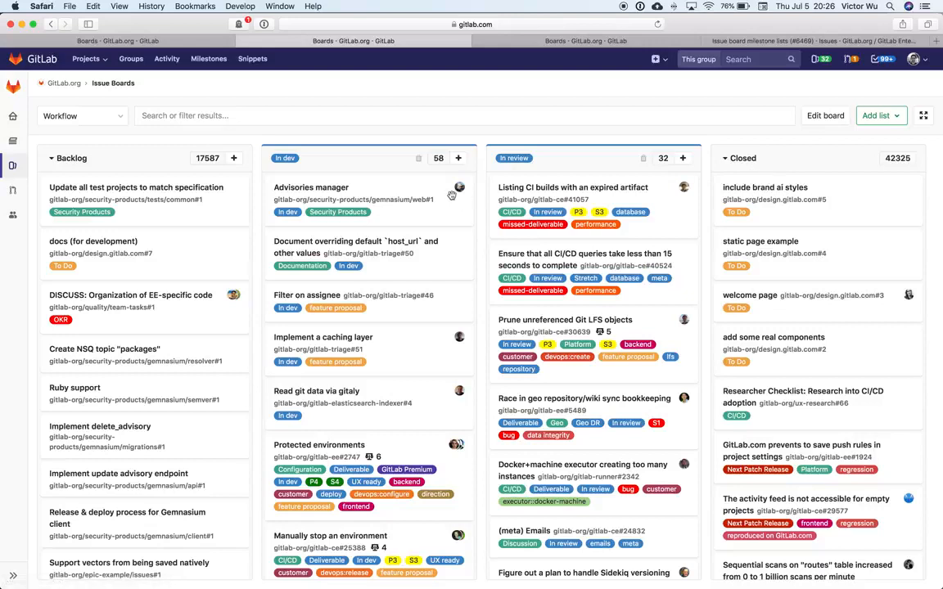
mouse_move(291, 222)
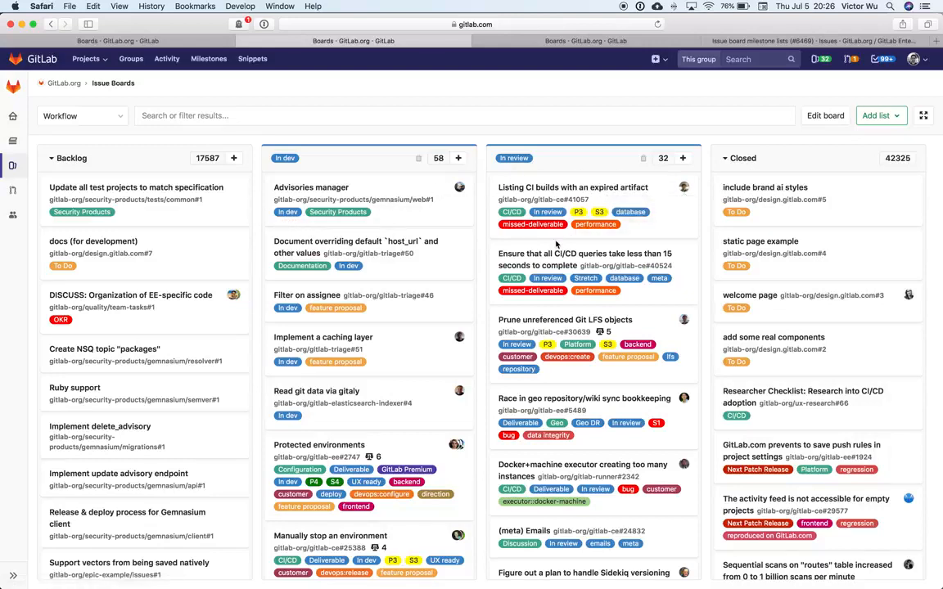
mouse_move(802, 178)
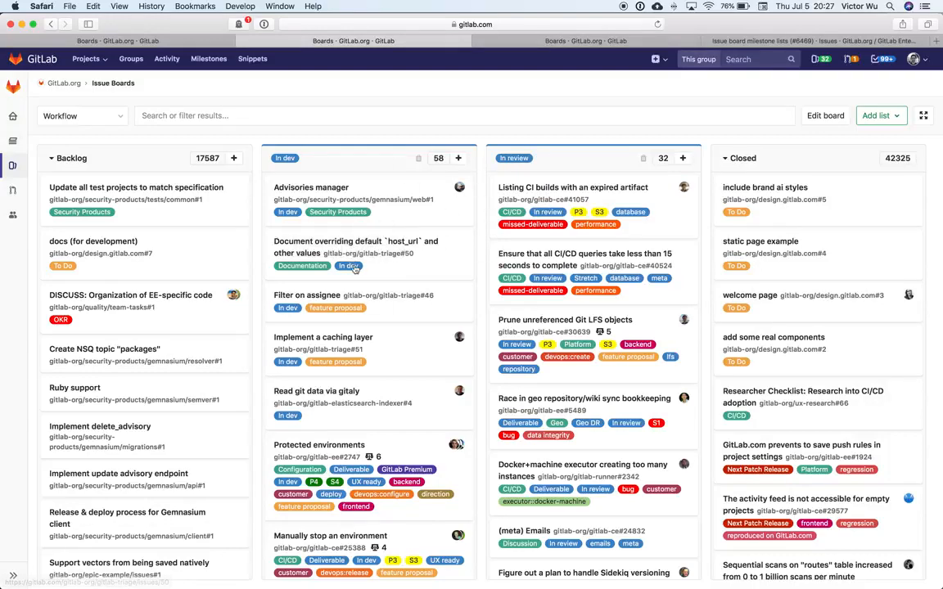
mouse_move(349, 265)
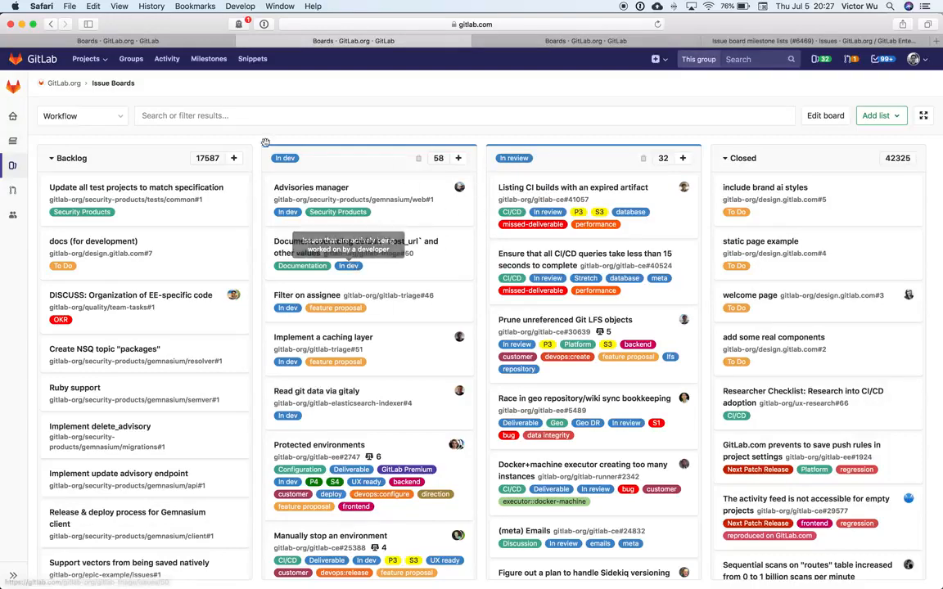
Confirm via Edit board that the 11.2 Discussion board is scoped to milestone 11.2 and the Discussion label
click(80, 114)
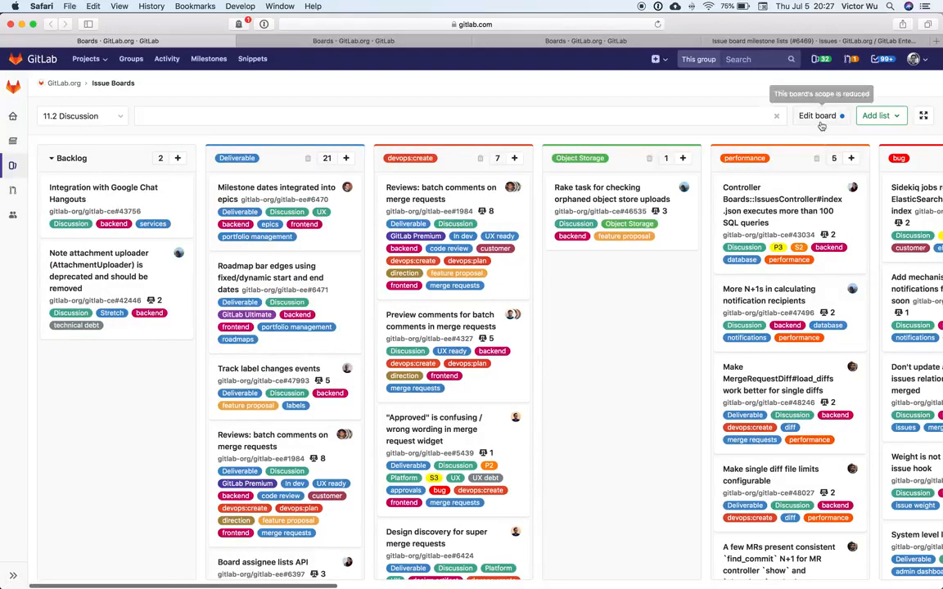
click(816, 114)
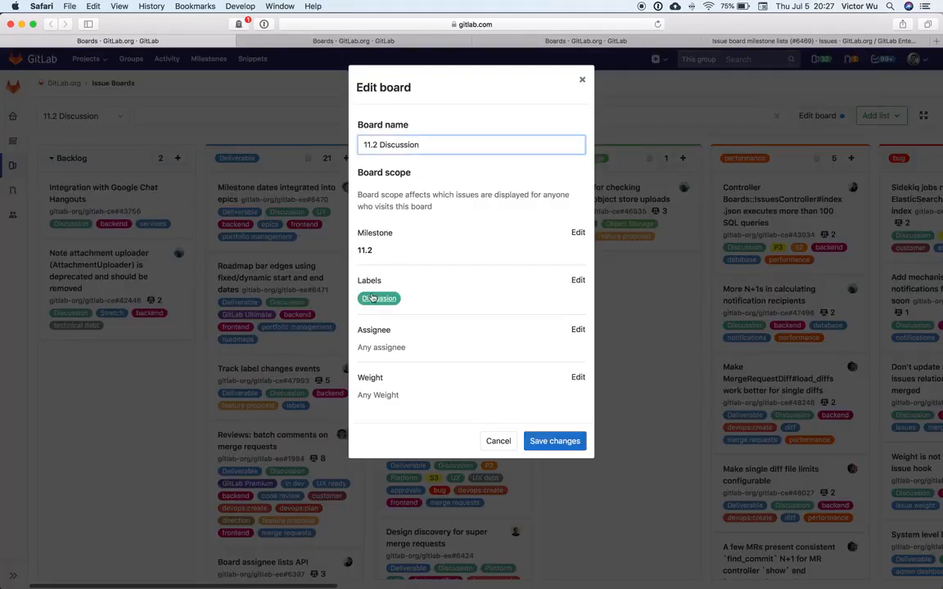
click(498, 441)
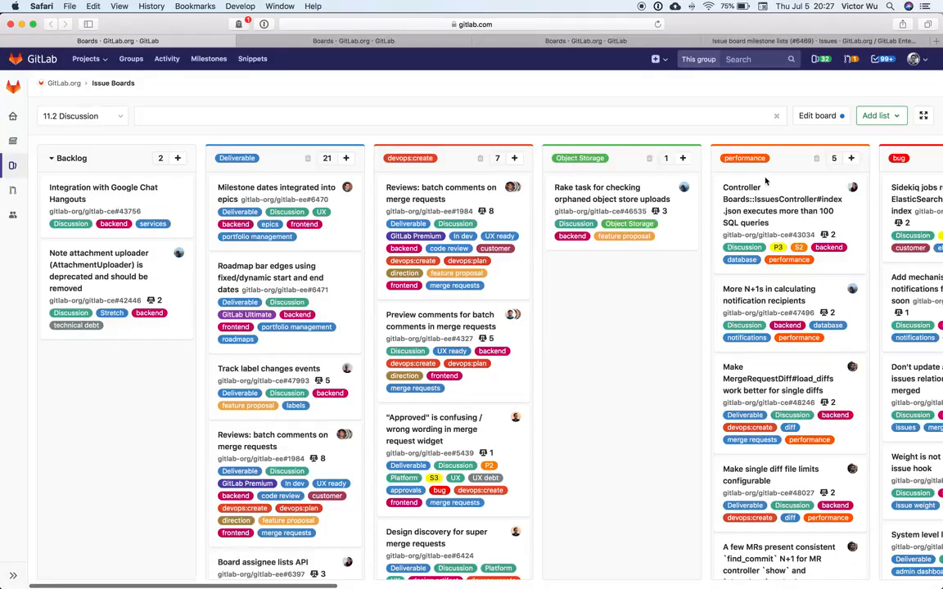
Recheck the 11.2 Discussion board's scope, then move to the per-assignee Discussion backend board's Add list options
scroll(right, 3)
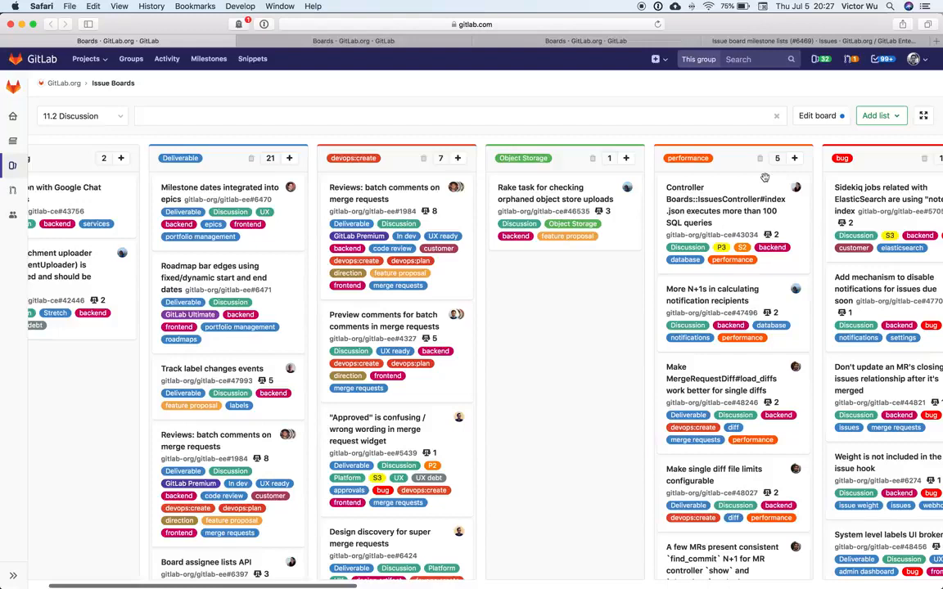
mouse_move(344, 252)
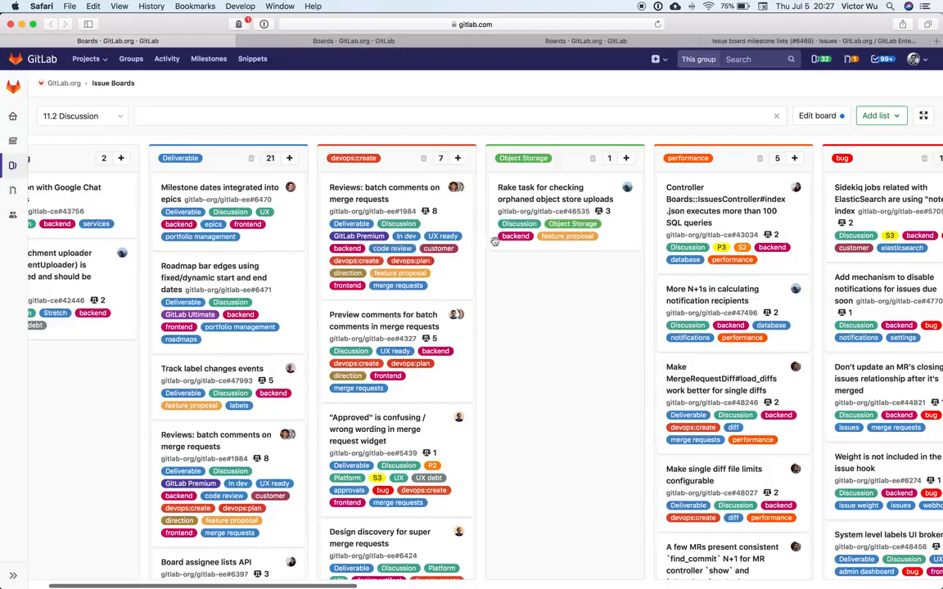
mouse_move(550, 313)
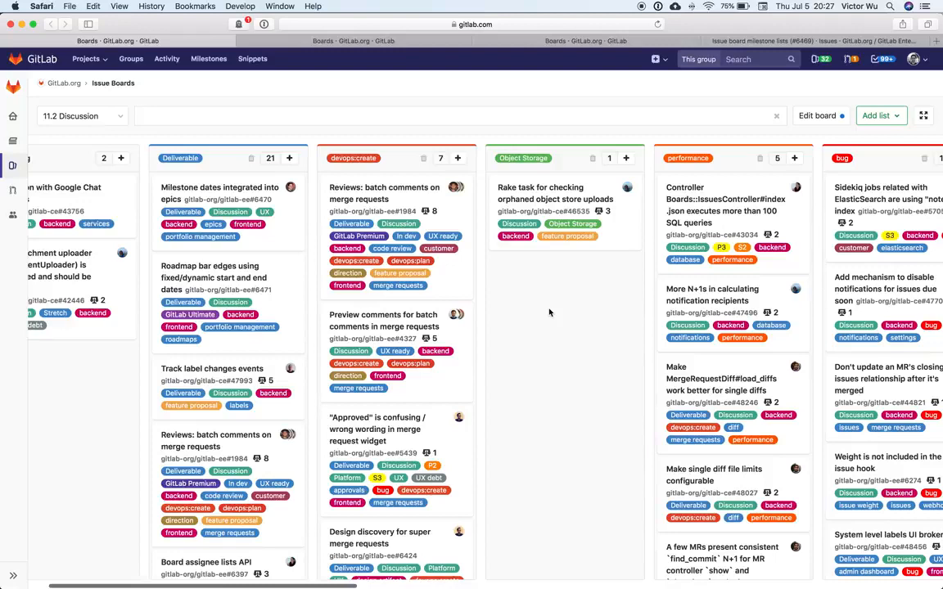
mouse_move(570, 284)
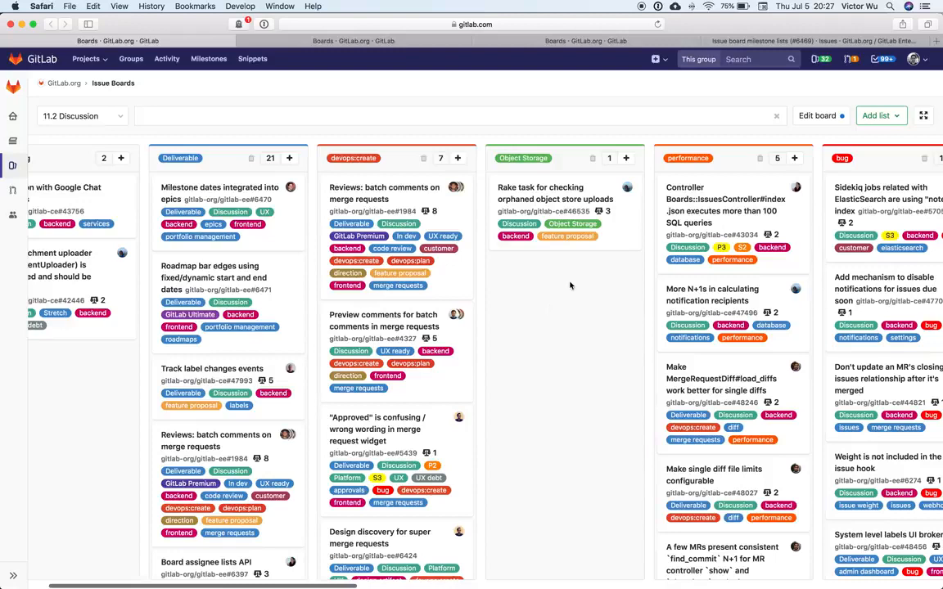
click(815, 115)
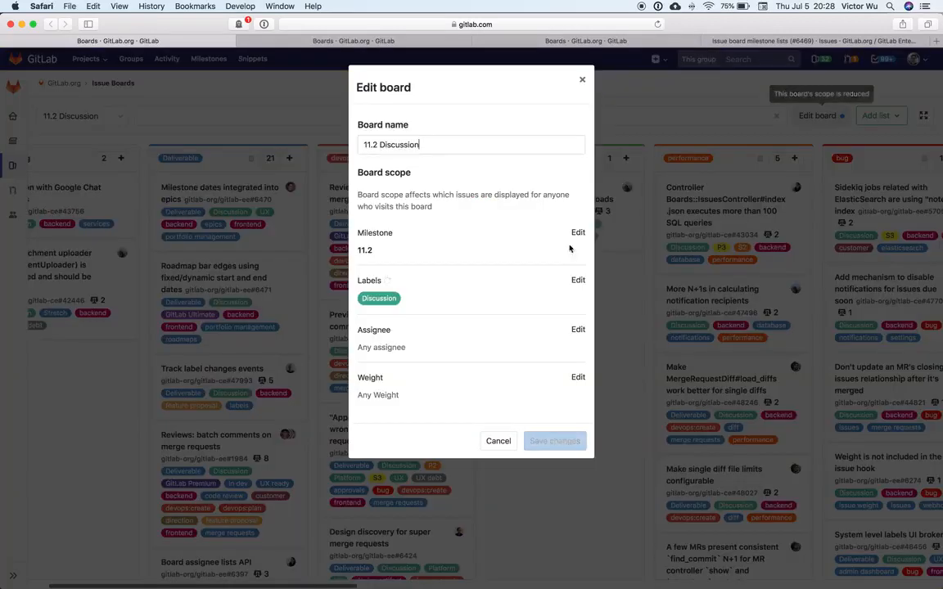
click(498, 440)
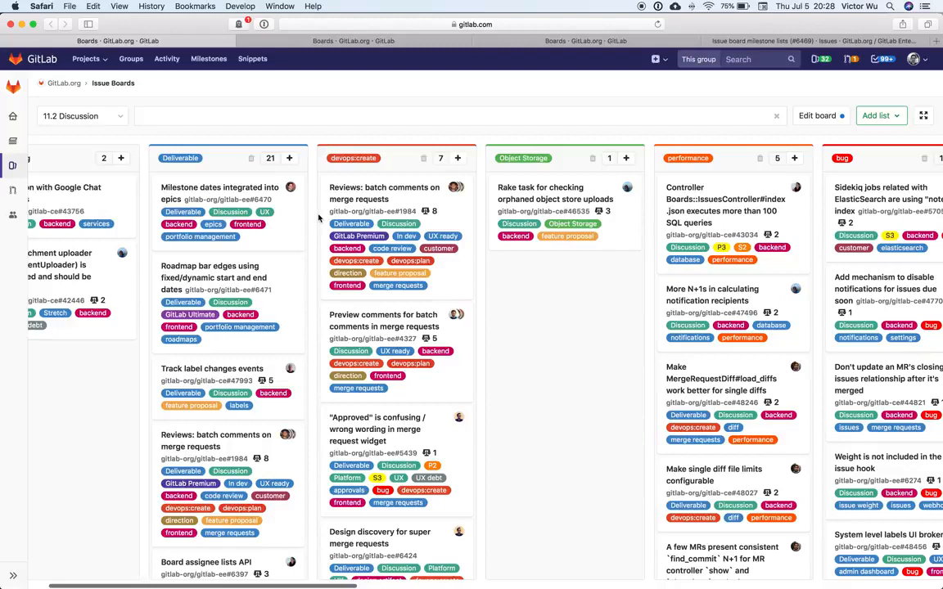
mouse_move(271, 229)
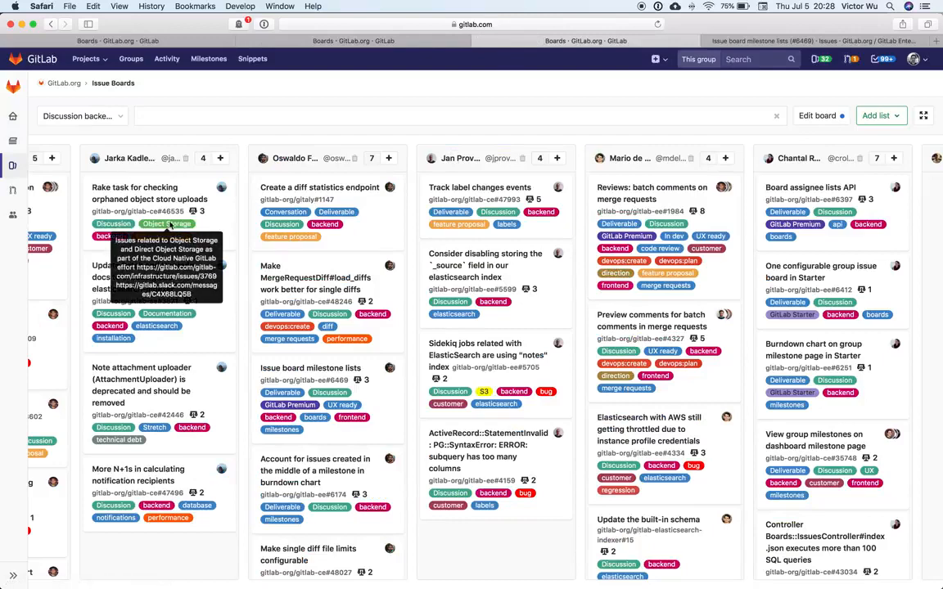
click(875, 115)
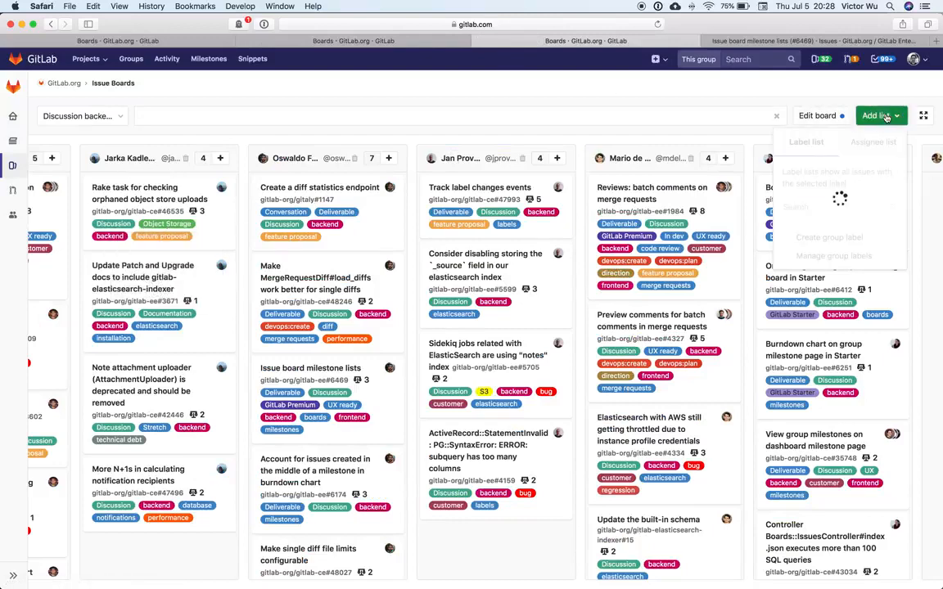
Dismiss the Add list dropdown, leaving the Backlog and per-assignee lists visible
click(874, 140)
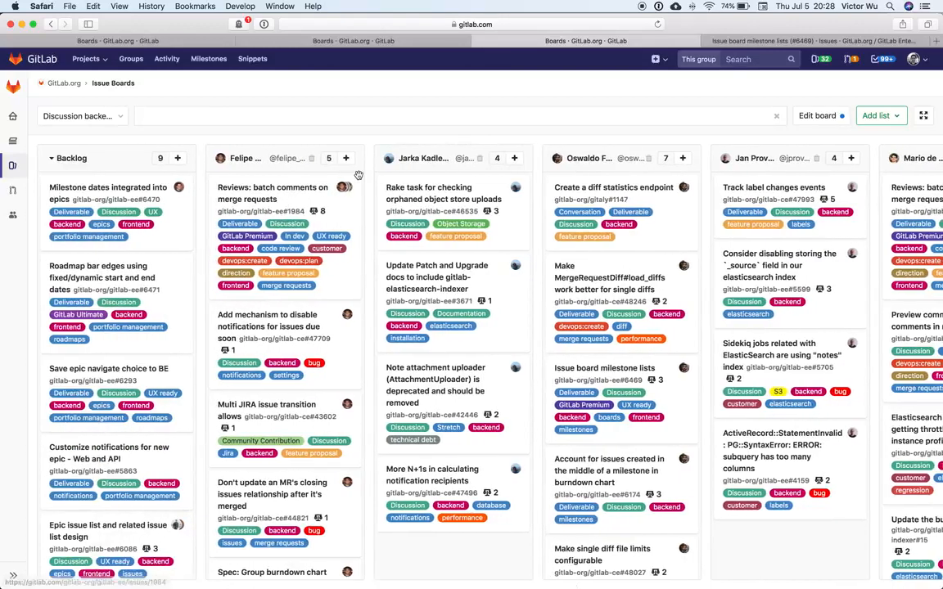
mouse_move(316, 226)
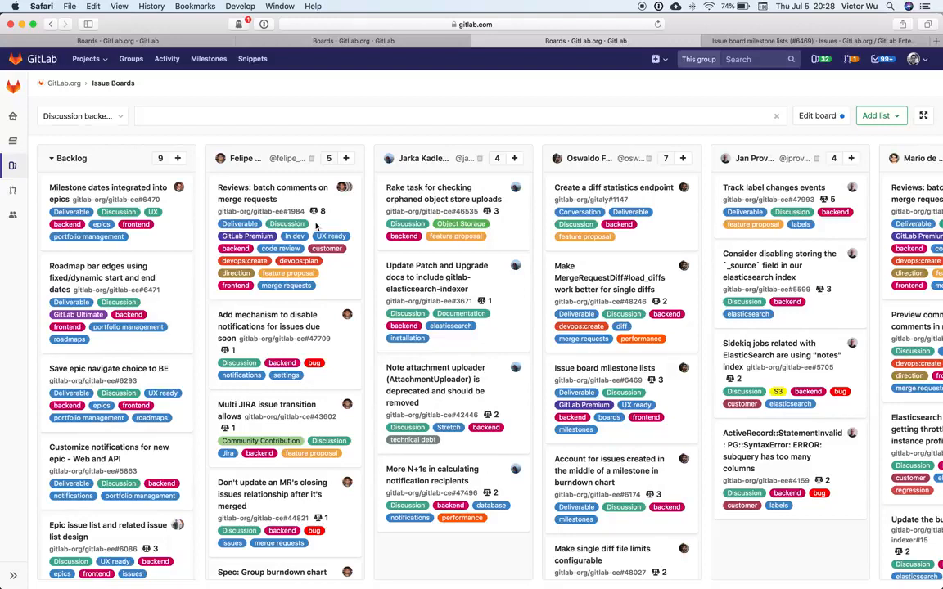
mouse_move(340, 205)
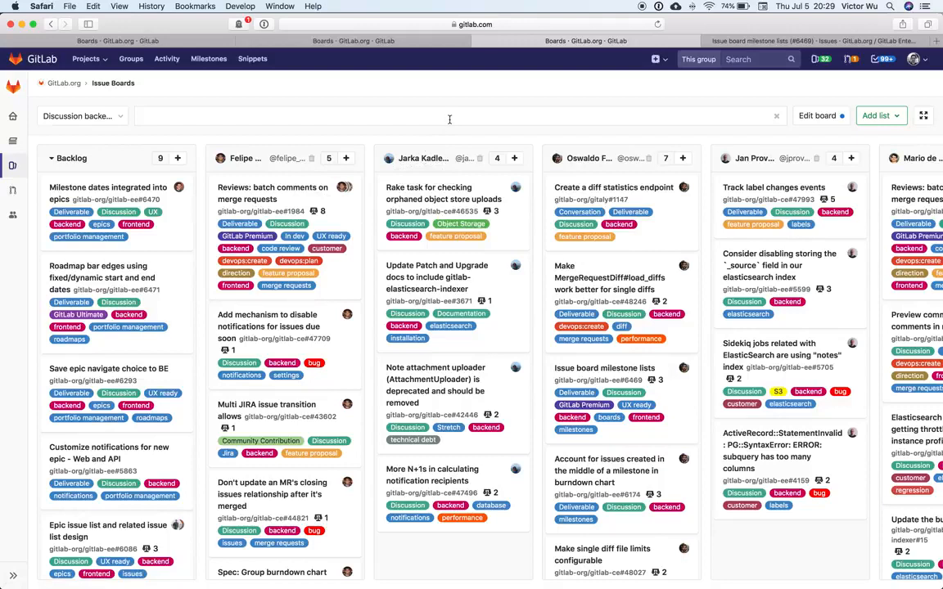
Show the board filter suggestions for author, assignee, label, reaction and weight
click(458, 114)
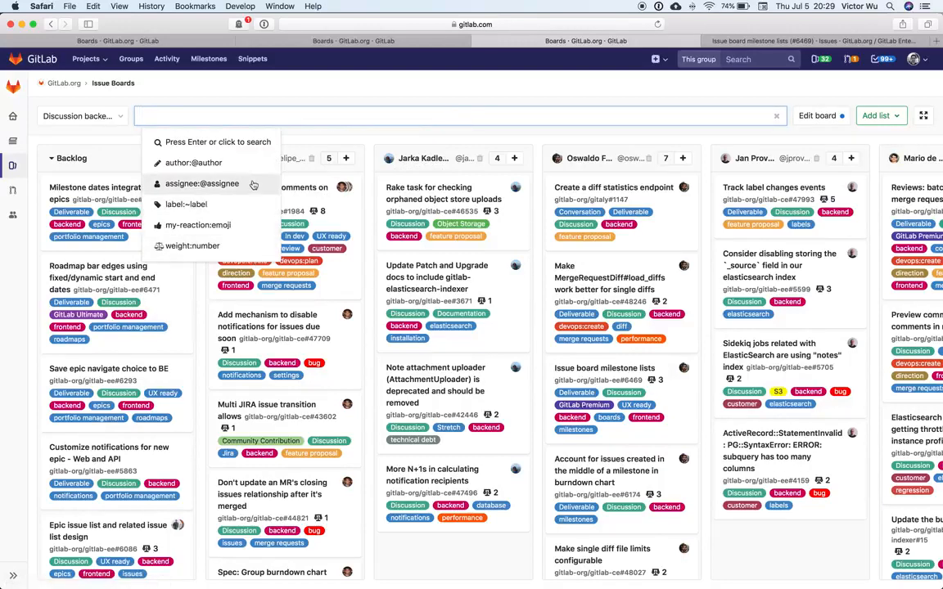
mouse_move(230, 154)
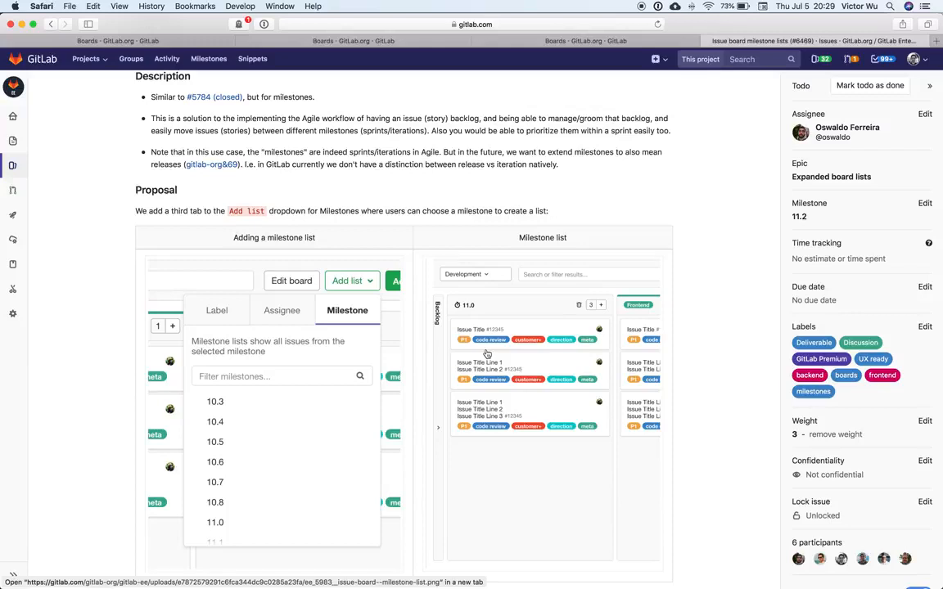
mouse_move(582, 308)
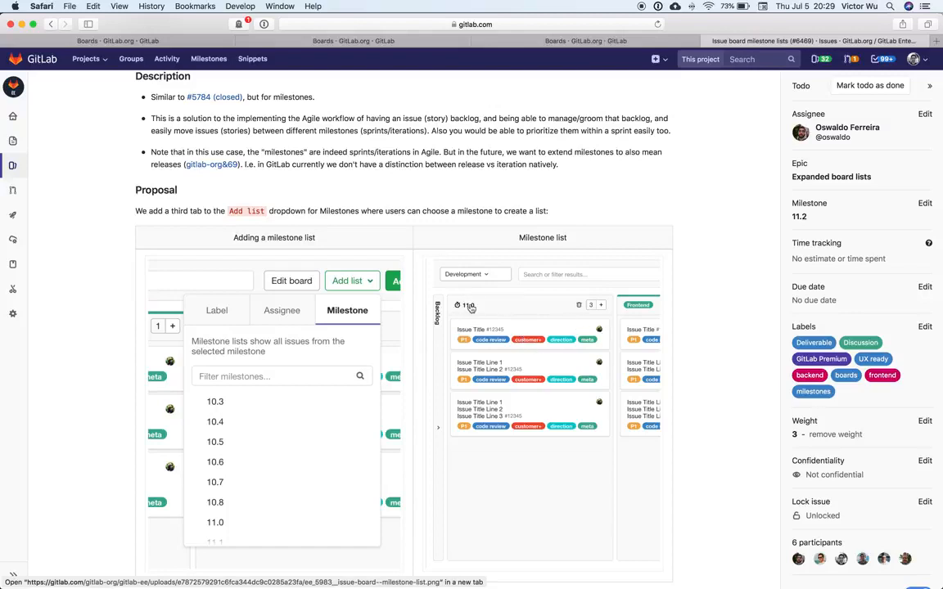
mouse_move(543, 338)
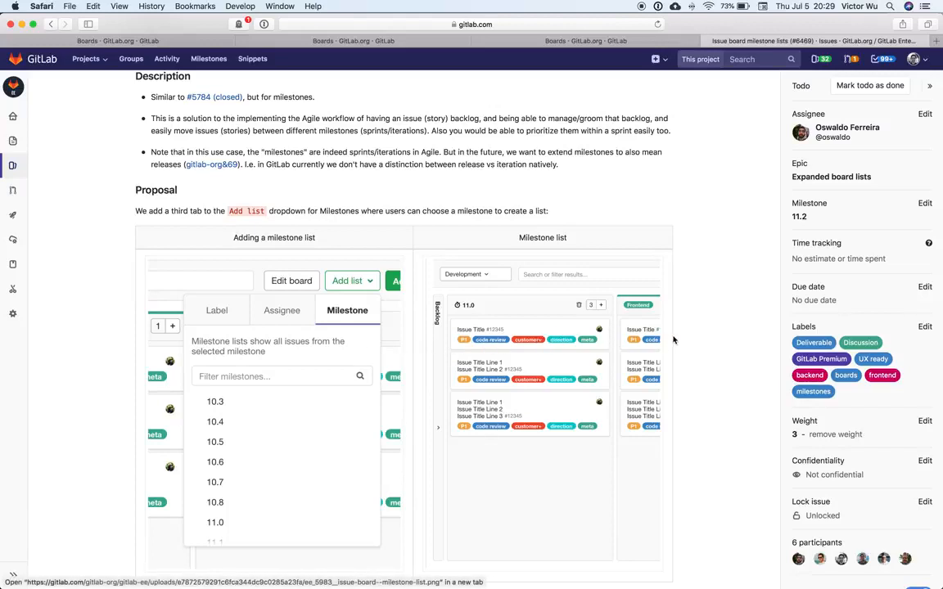
mouse_move(718, 334)
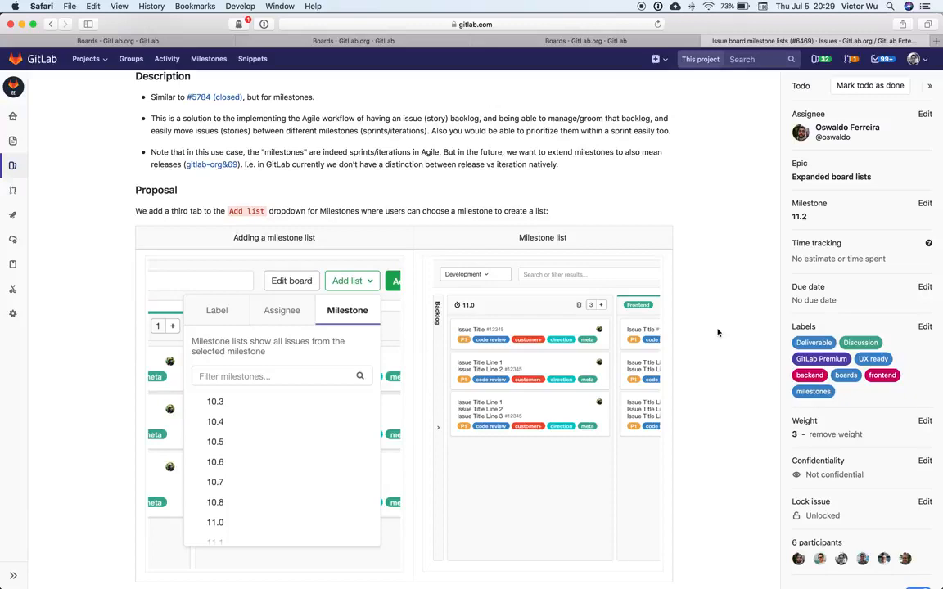
mouse_move(584, 317)
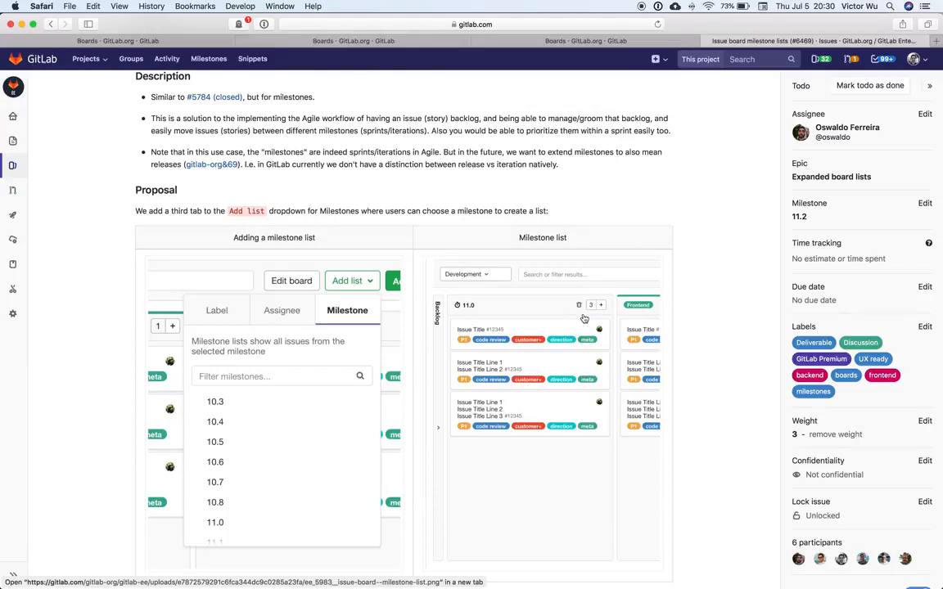
mouse_move(525, 381)
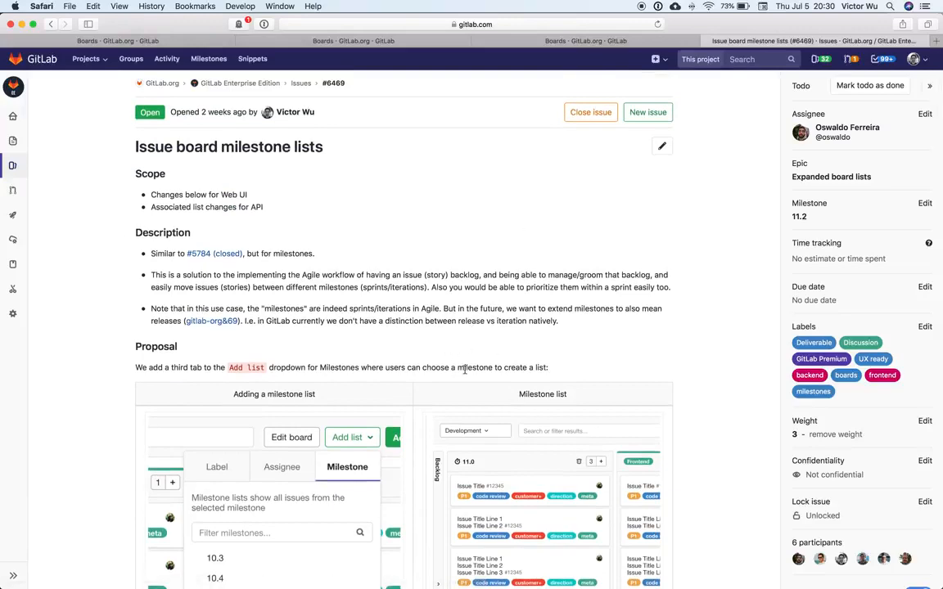
scroll(down, 3)
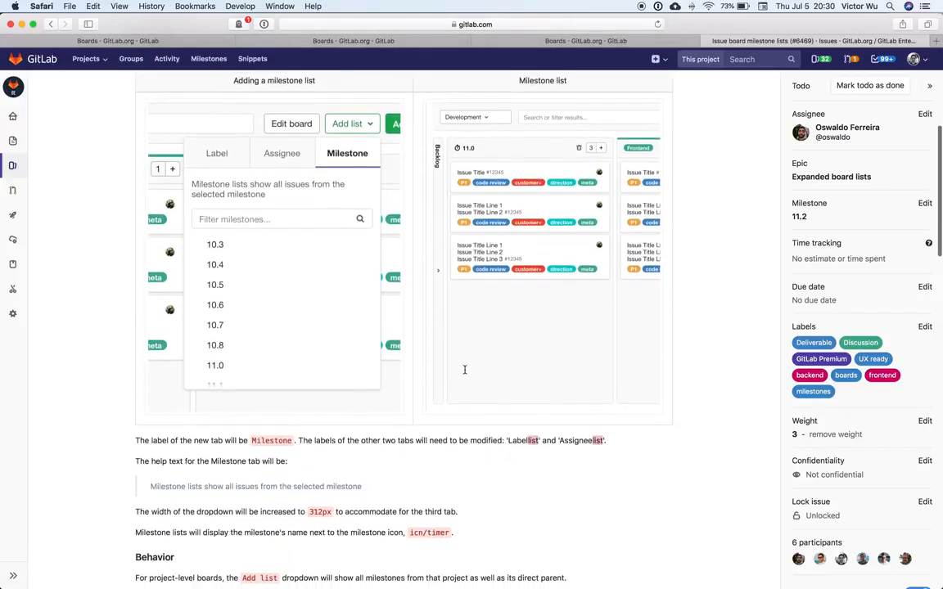
scroll(down, 3)
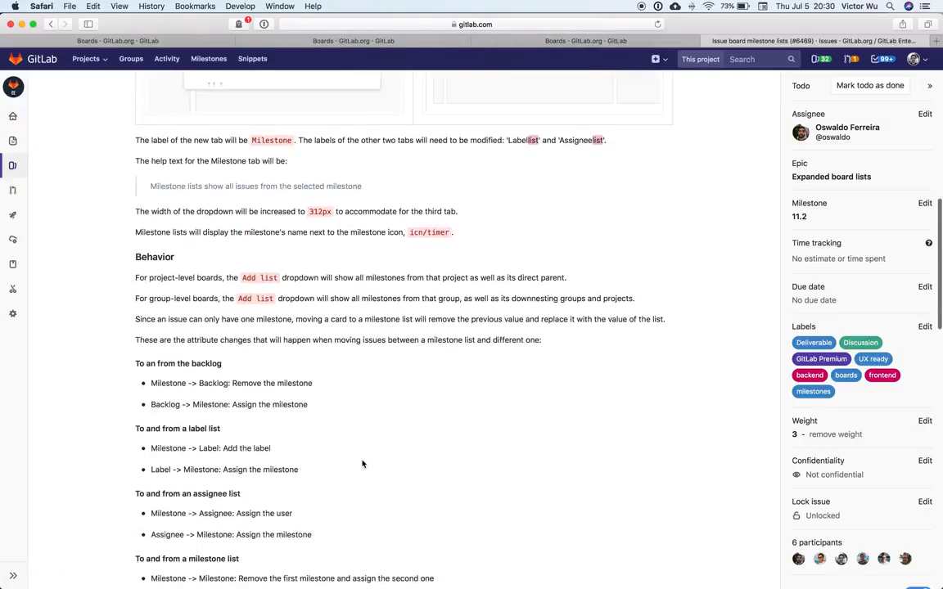
scroll(down, 3)
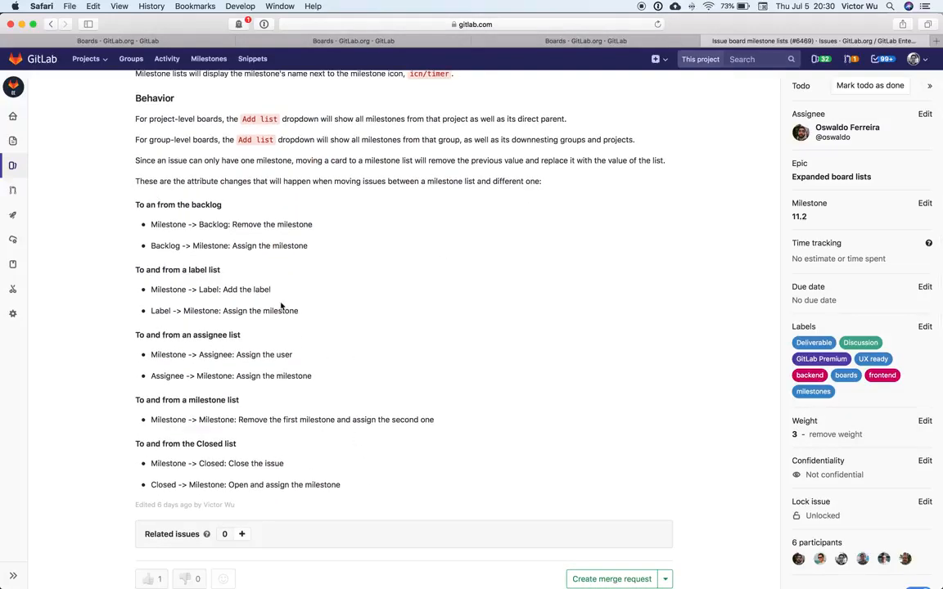
mouse_move(252, 280)
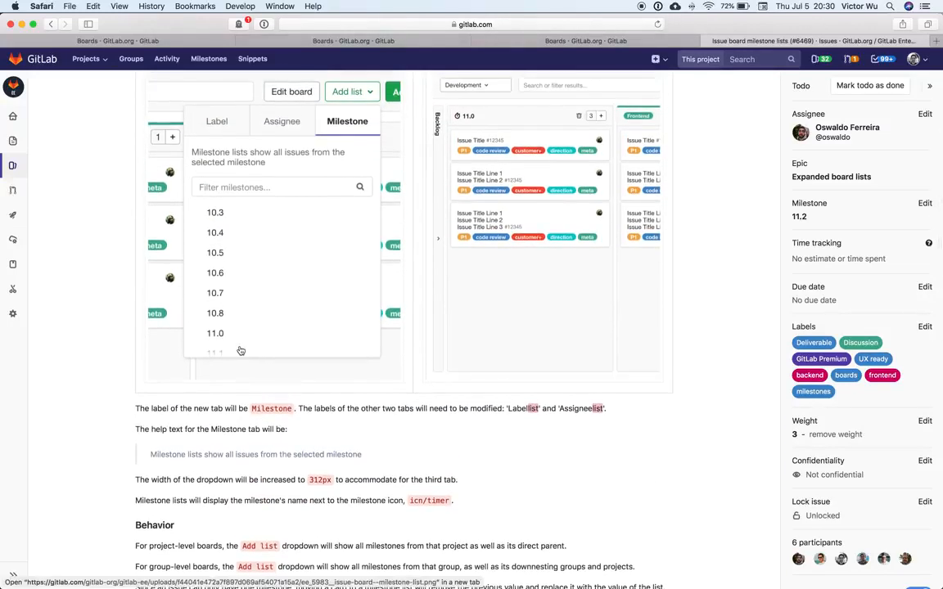
scroll(down, 3)
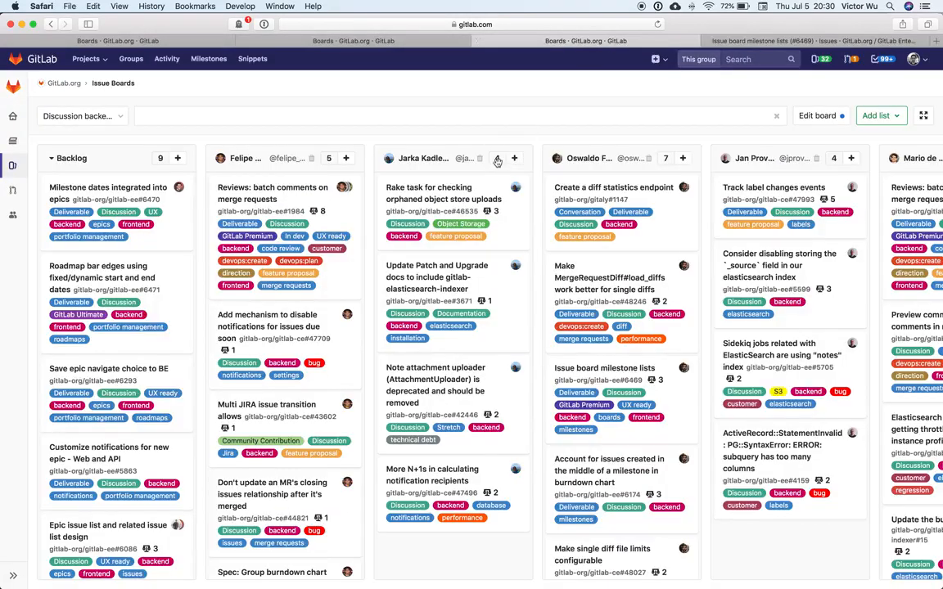
mouse_move(491, 158)
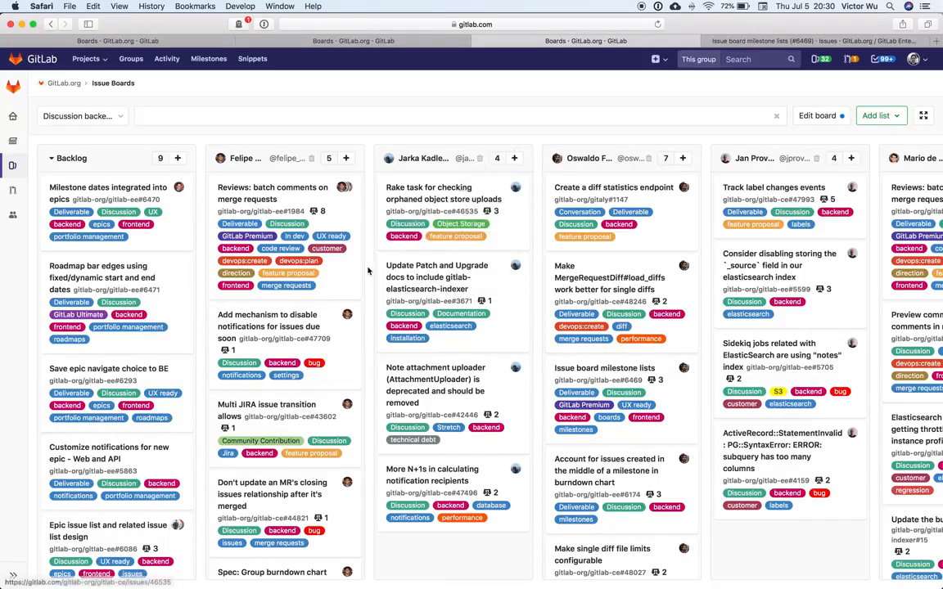
mouse_move(435, 272)
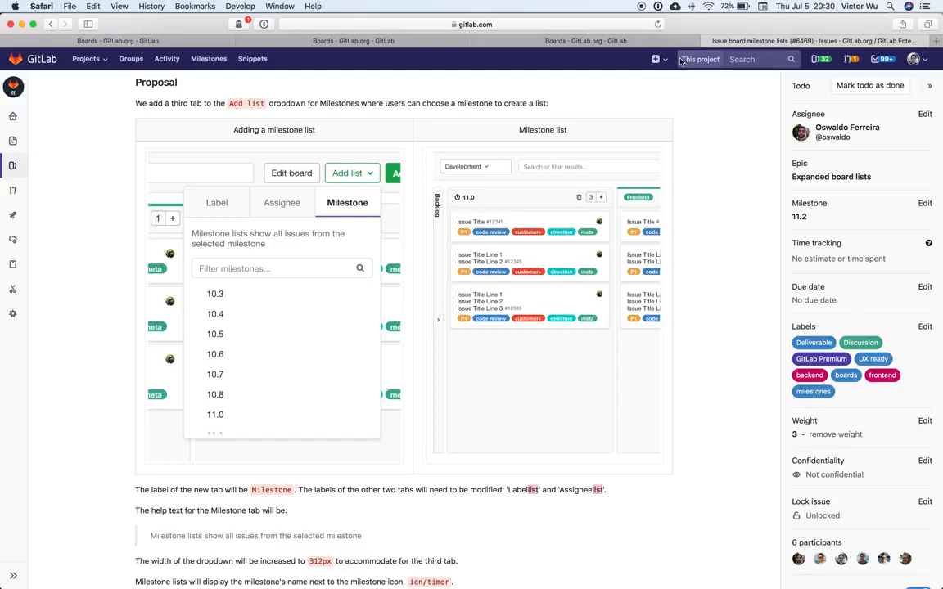
mouse_move(633, 167)
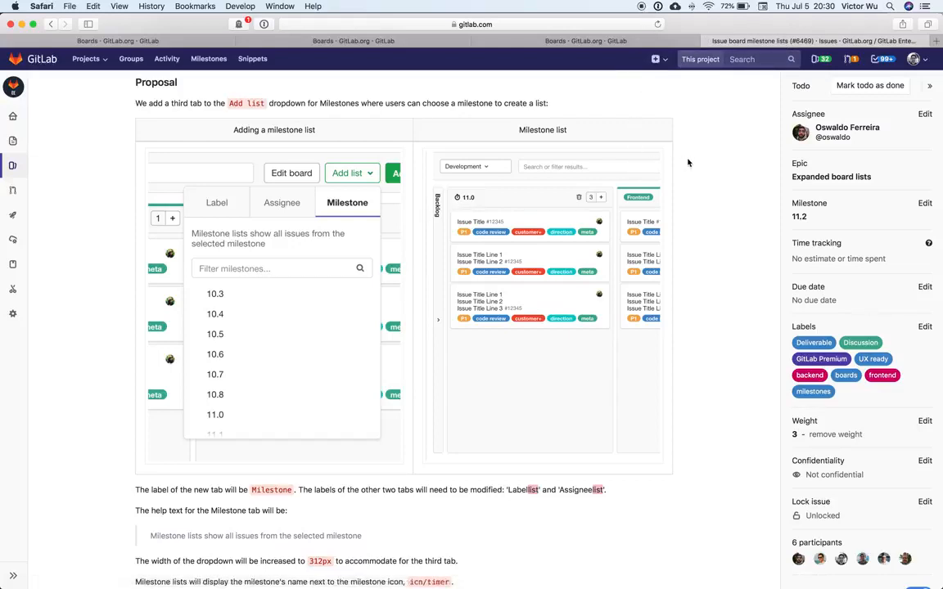
Read the milestone-lists issue's Behavior rules down to the activity history
scroll(down, 3)
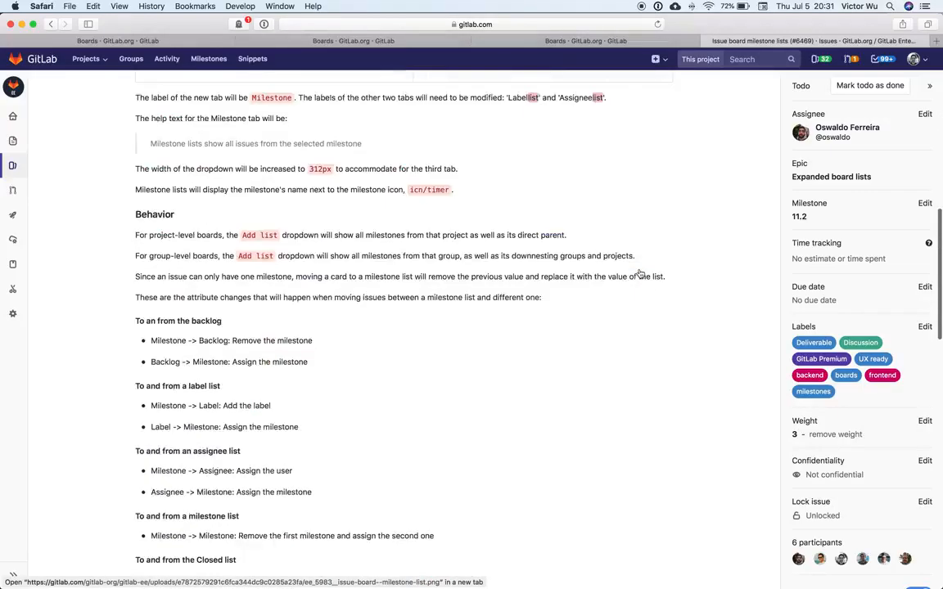
scroll(down, 3)
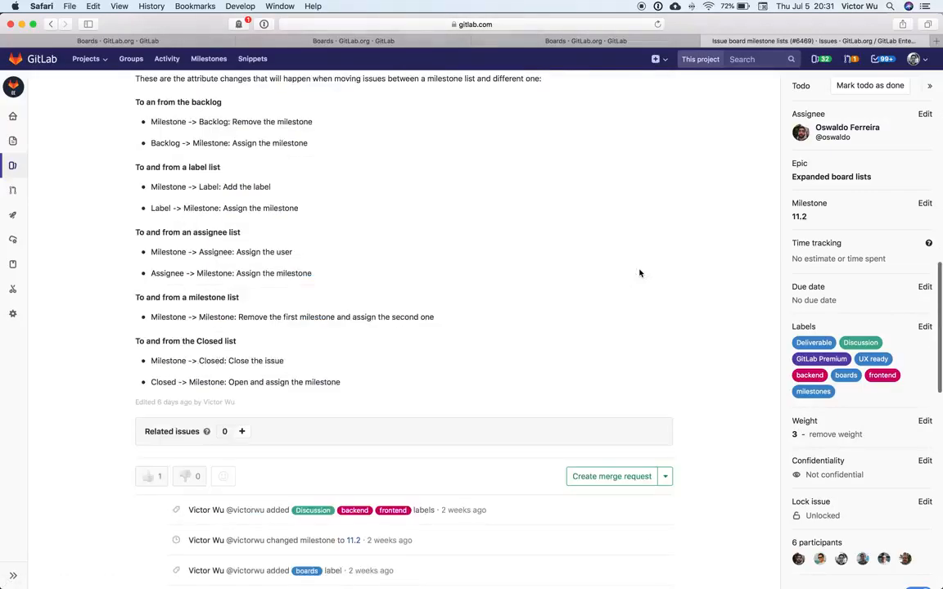